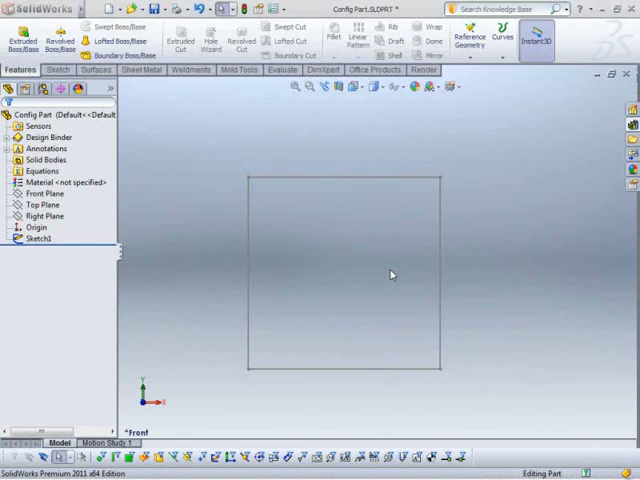
mouse_move(68, 228)
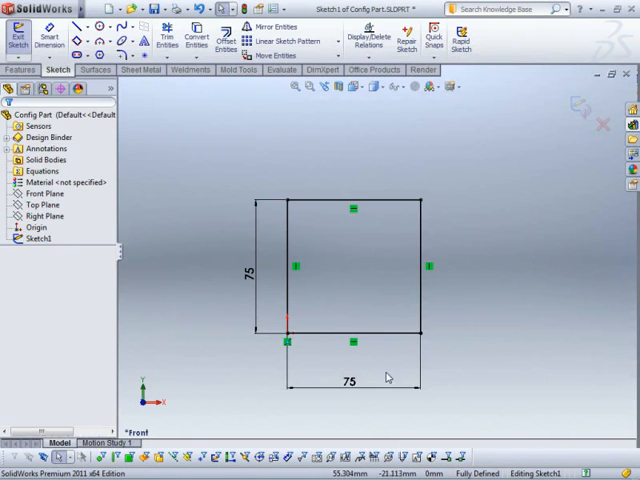
Step: Complete the 75 mm square sketch and extrude it into a solid block
click(348, 382)
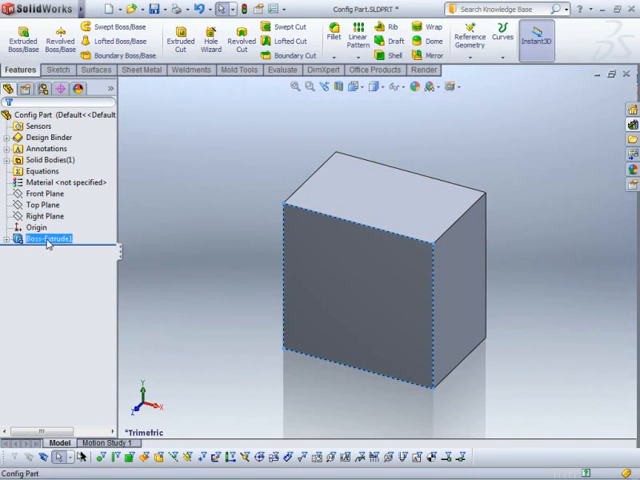
Step: Open Configure Dimension on the block's two 75 mm driving dimensions
click(48, 240)
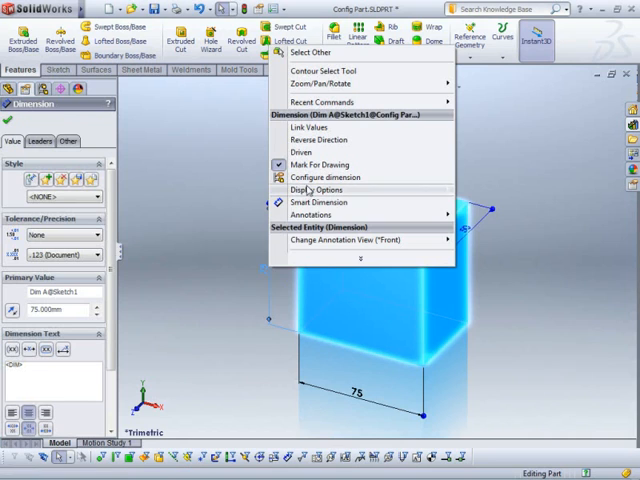
click(320, 176)
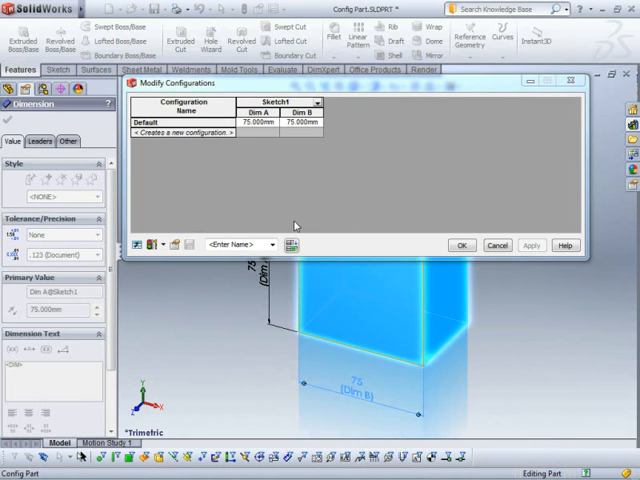
mouse_move(332, 160)
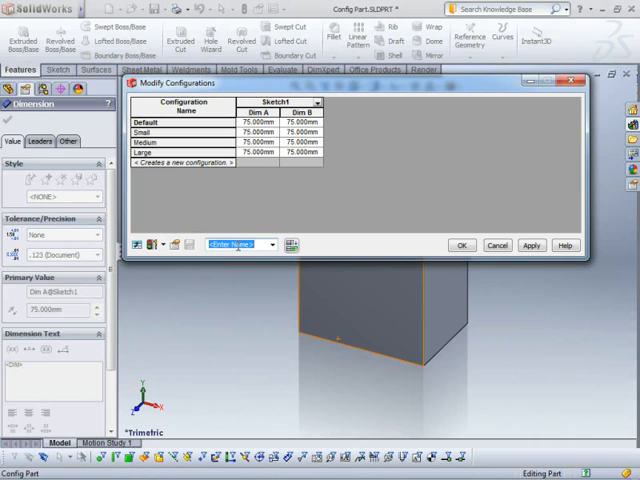
Step: Name the table view Configs, set Small to 25 x 50 mm and Large to 100 x 150 mm, and apply
text(Configs)
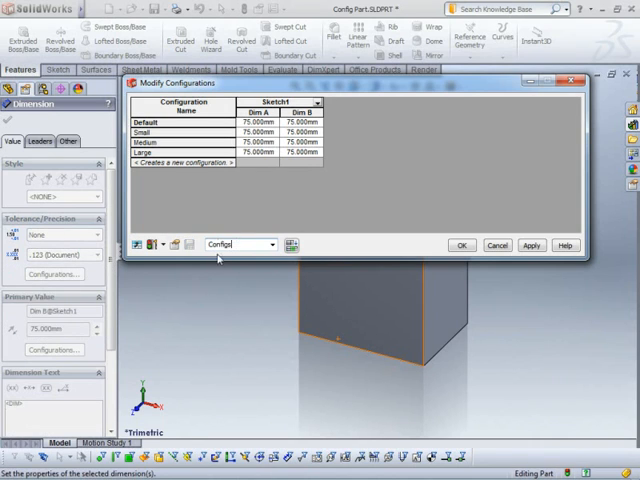
mouse_move(192, 244)
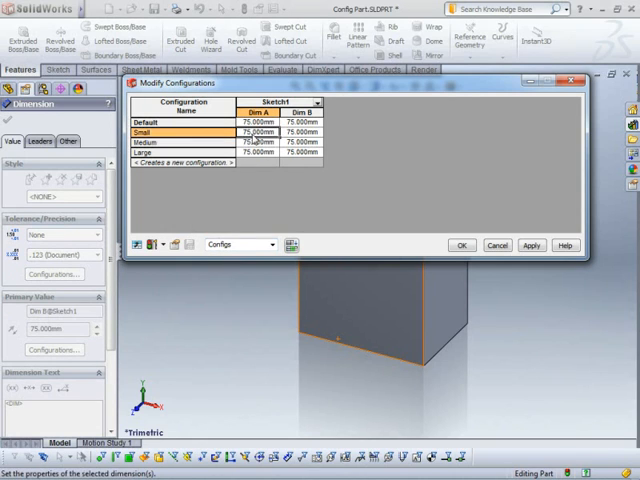
click(258, 132)
text(25.000)
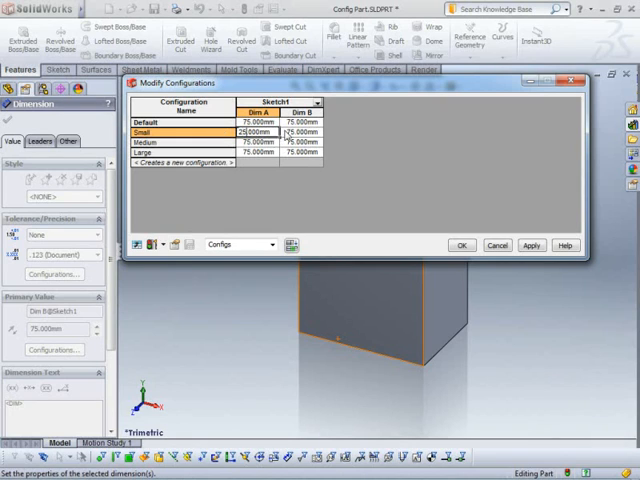
click(296, 132)
text(50.000)
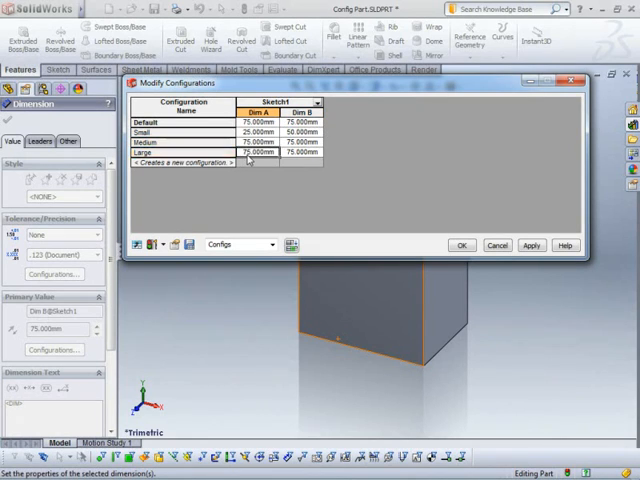
click(258, 152)
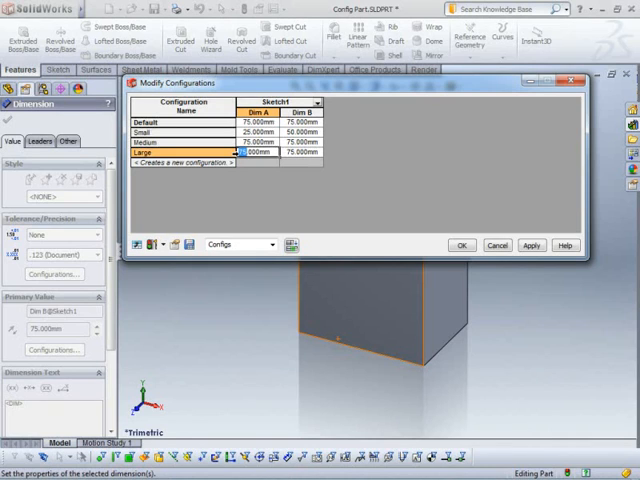
text(100.000mm)
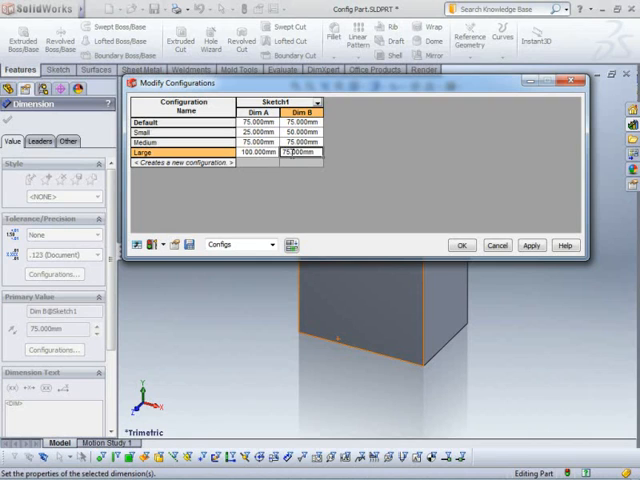
text(150.000mm)
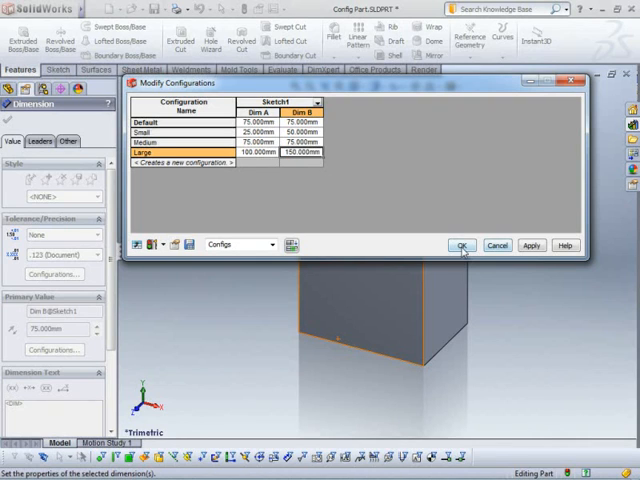
click(460, 244)
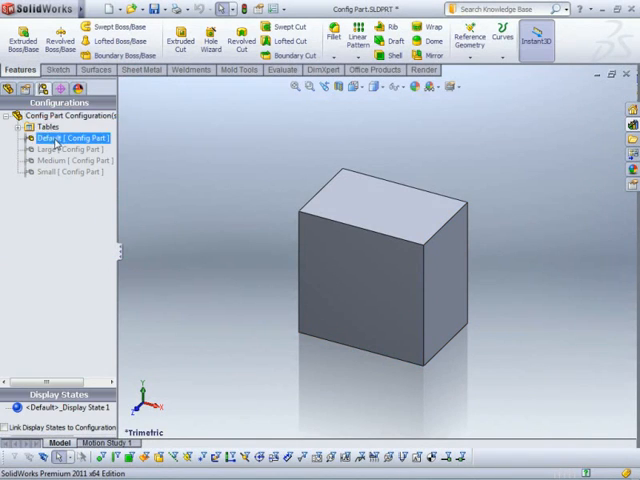
Step: Activate Small, Medium and Large in turn, leaving the Large block shown
double_click(70, 160)
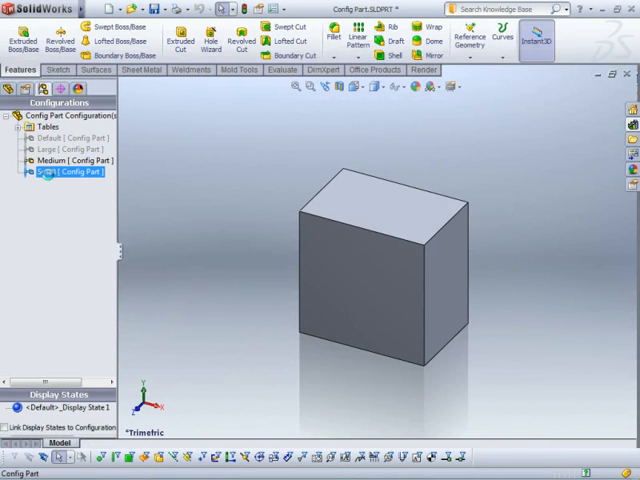
double_click(68, 160)
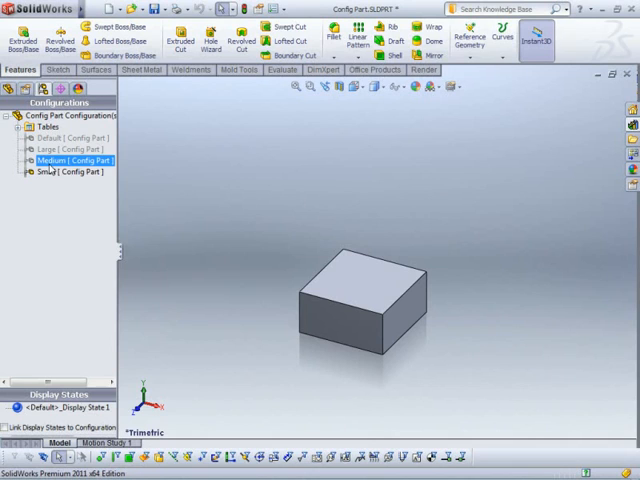
double_click(60, 148)
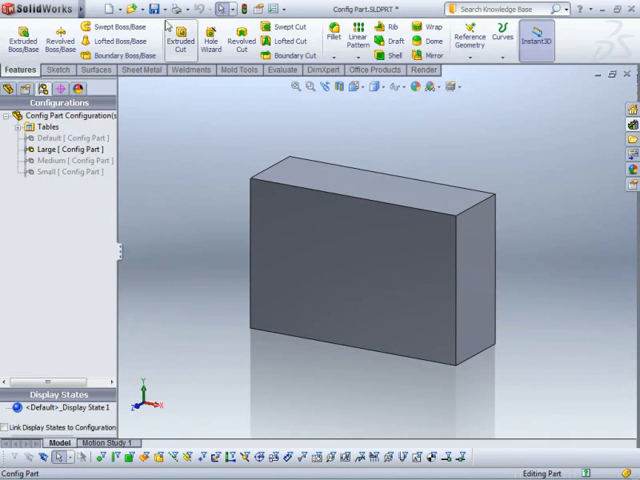
Step: Make an assembly from the part with the Assembly template and place the Large block
click(16, 28)
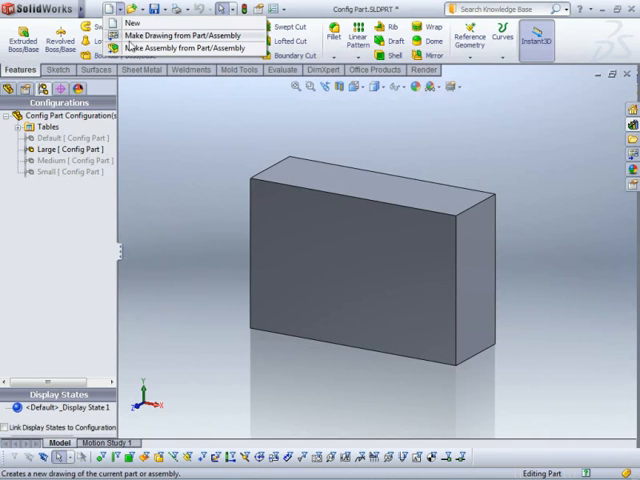
click(184, 48)
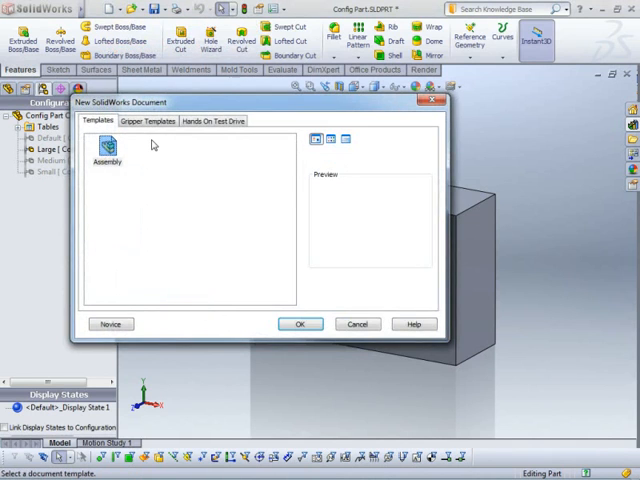
click(300, 324)
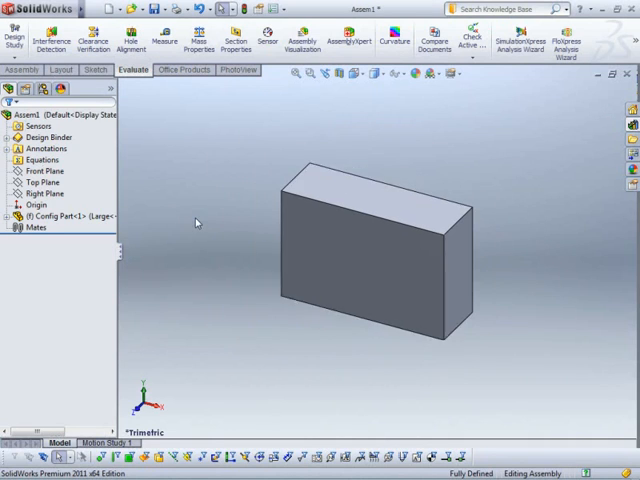
click(444, 230)
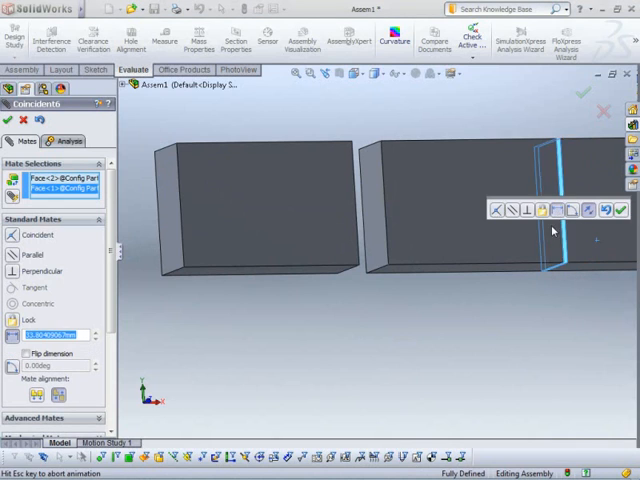
Step: Confirm the mate and switch the third Config Part to its Small referenced configuration
click(508, 210)
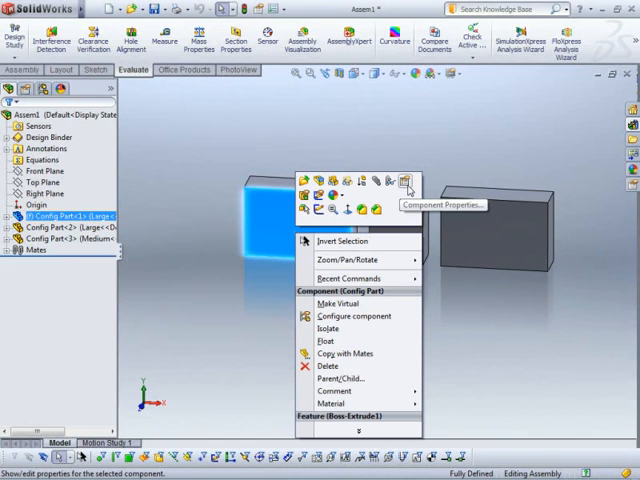
click(406, 184)
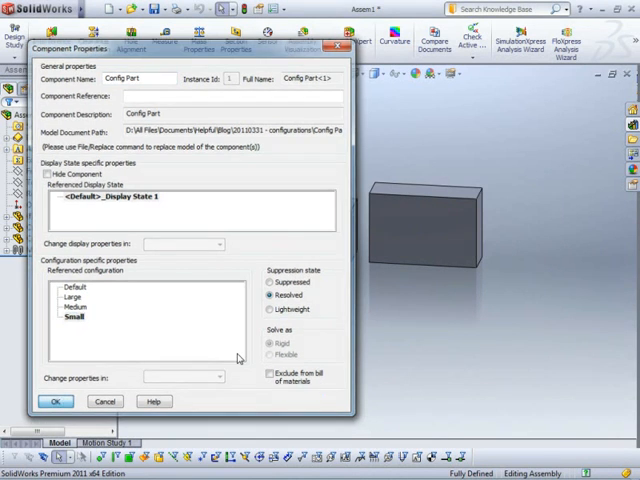
click(56, 400)
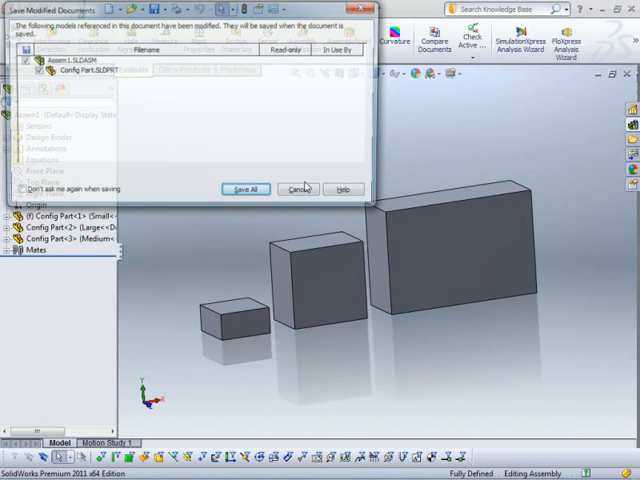
Step: Save all documents, naming the assembly 'Config assembly'
click(246, 188)
text(Configs a)
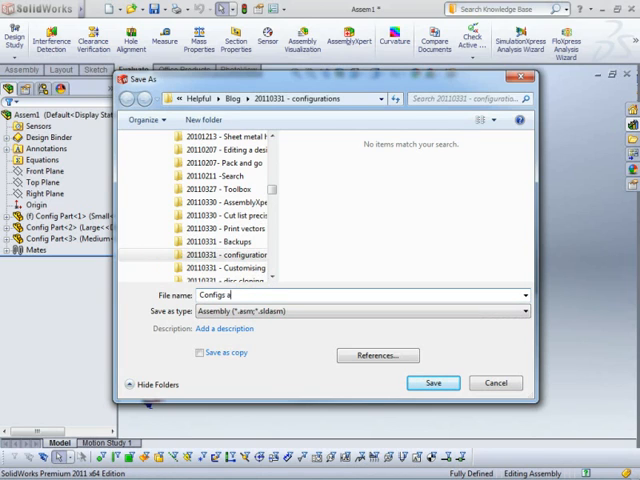
text(ssembly)
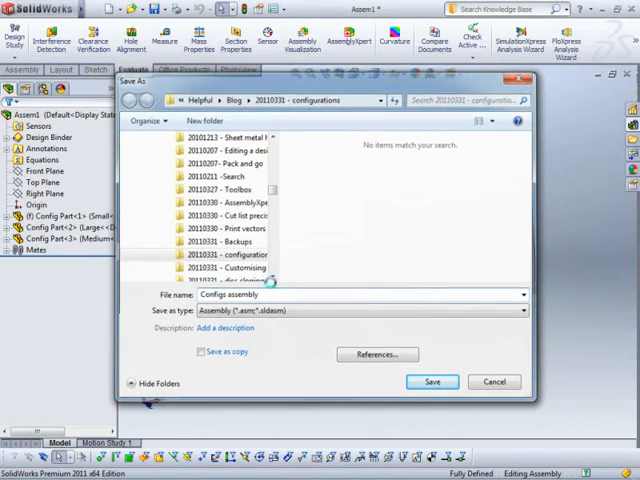
click(430, 382)
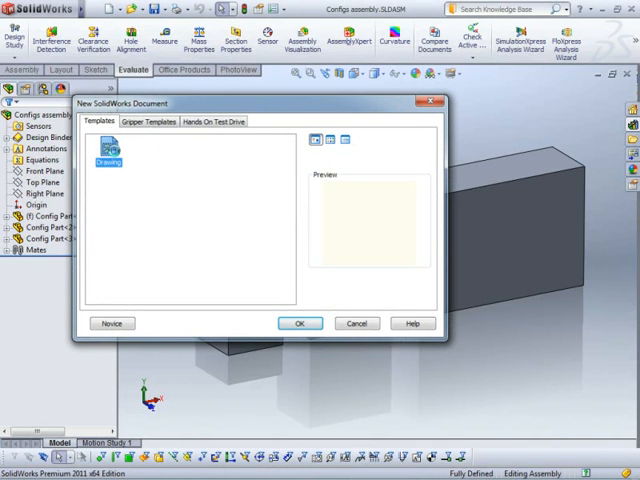
Step: Start a new drawing from the Drawing template for the Config assembly views and BOM
click(300, 324)
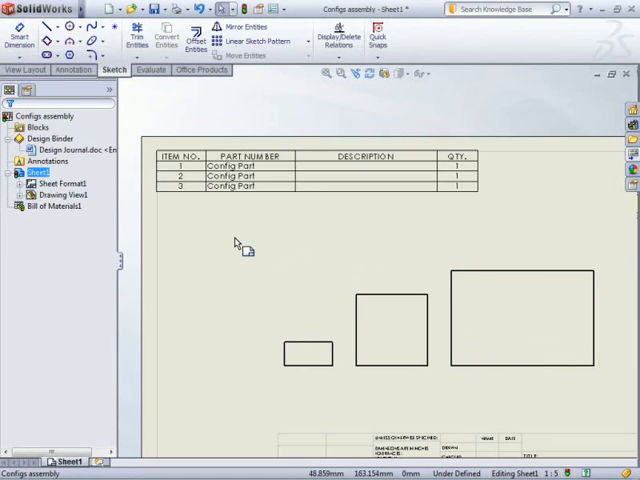
mouse_move(240, 280)
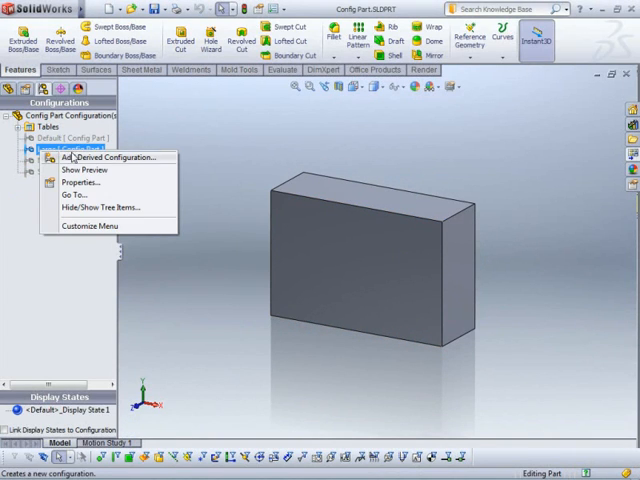
mouse_move(72, 184)
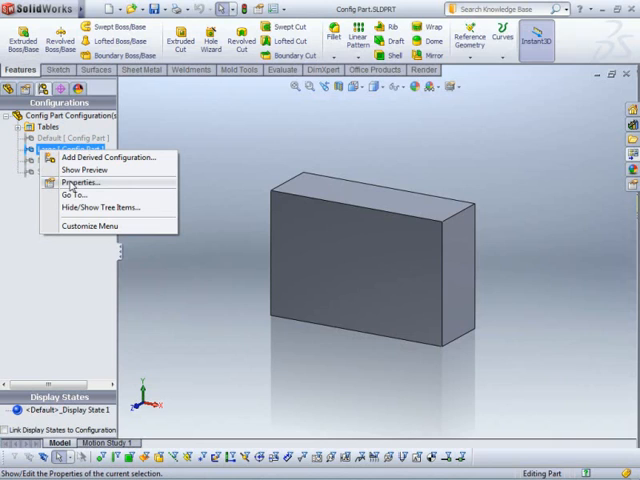
Step: Set Large and Medium to show Configuration Name as the BOM part number
click(76, 182)
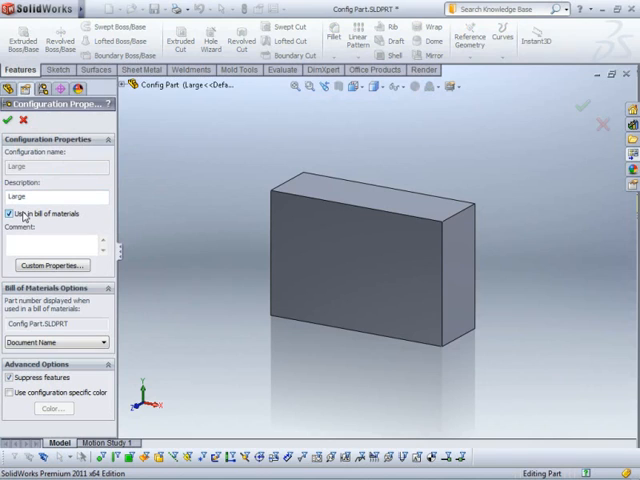
click(12, 212)
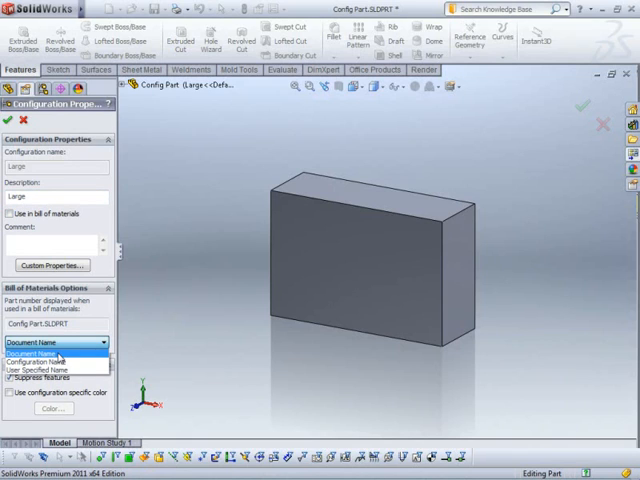
click(56, 342)
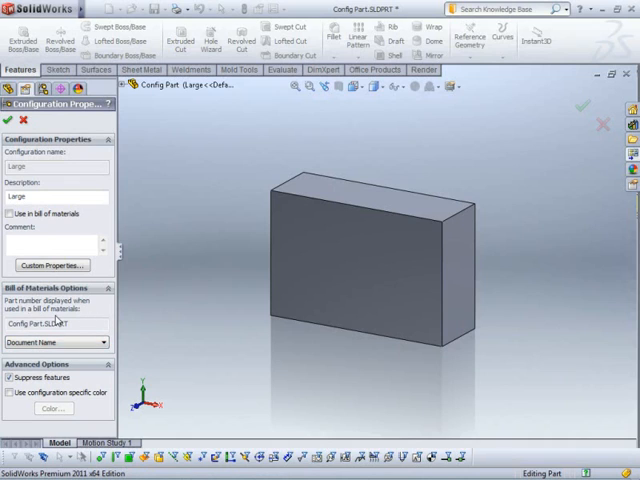
click(56, 340)
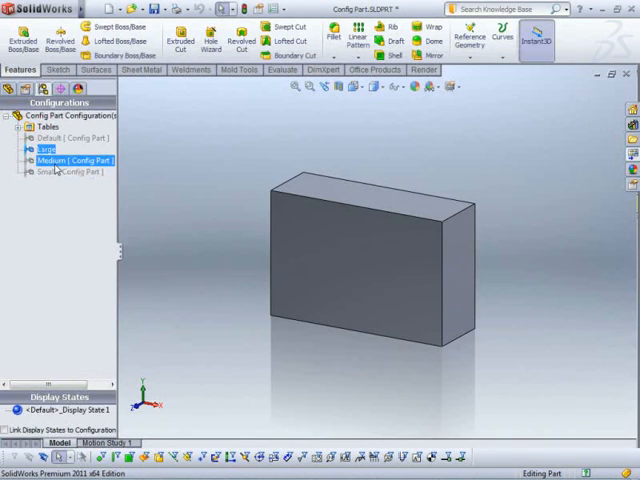
double_click(86, 160)
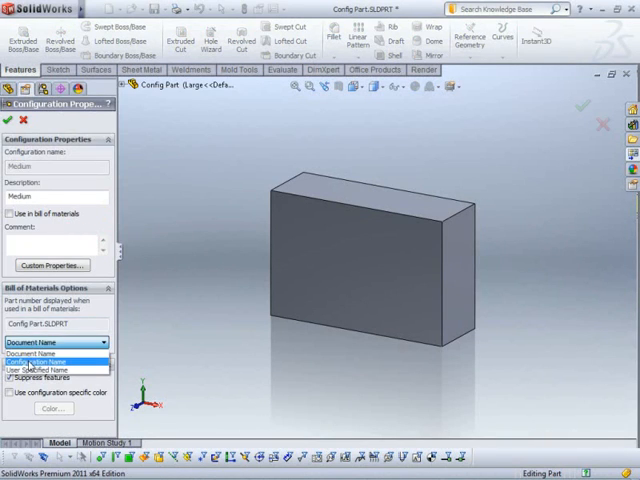
click(8, 120)
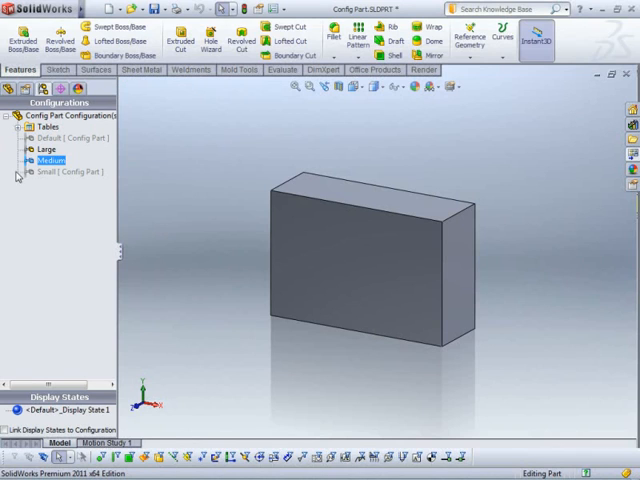
Step: Set the Small configuration's BOM part number to Configuration Name as well
click(66, 172)
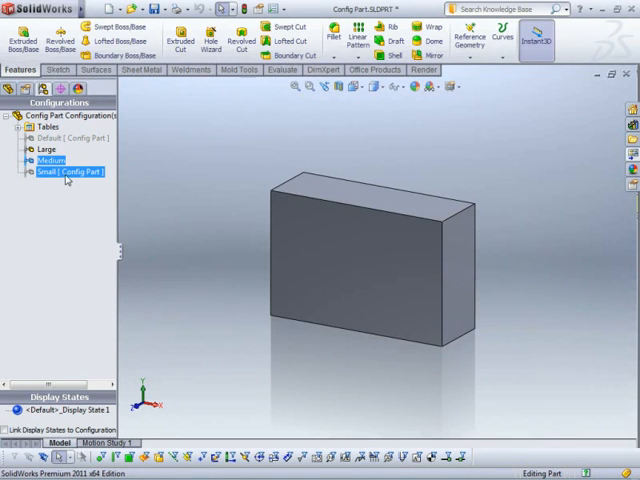
mouse_move(92, 172)
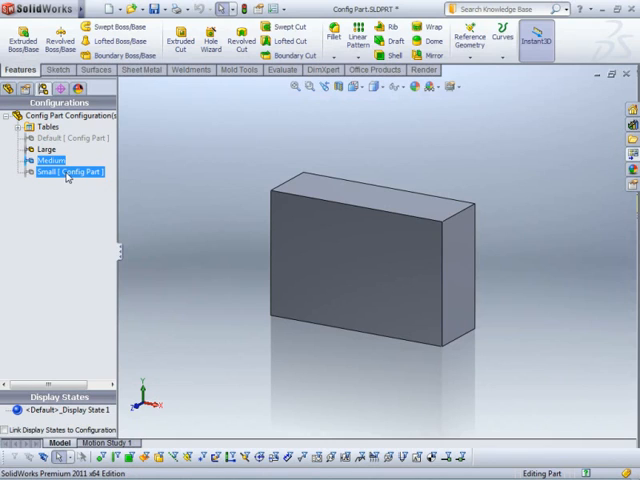
right_click(64, 172)
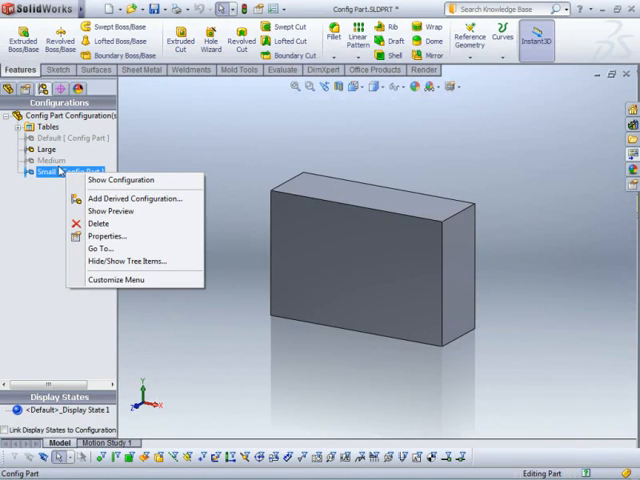
mouse_move(100, 212)
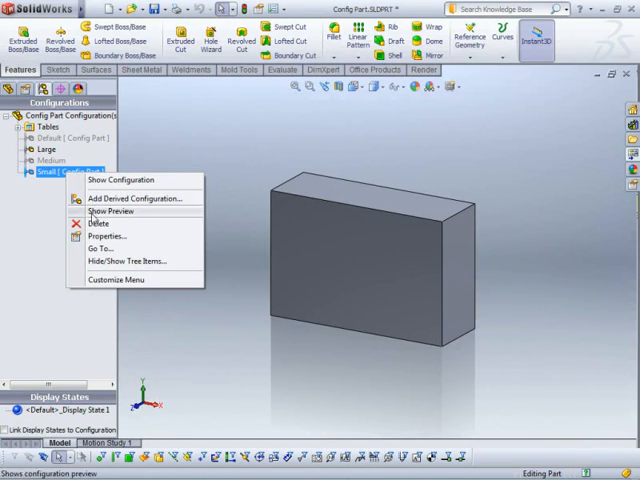
click(92, 236)
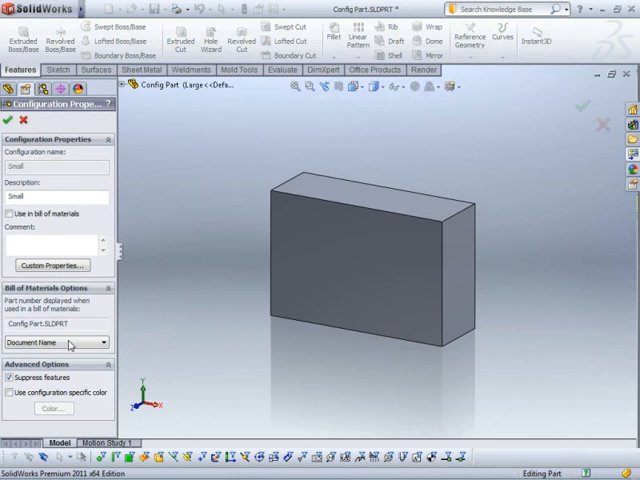
click(56, 342)
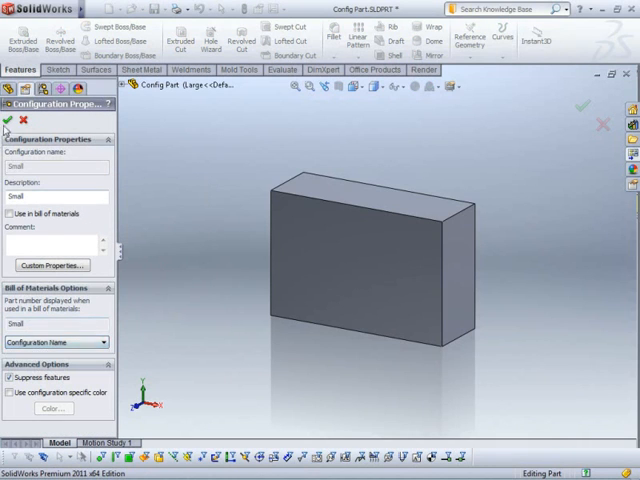
click(8, 120)
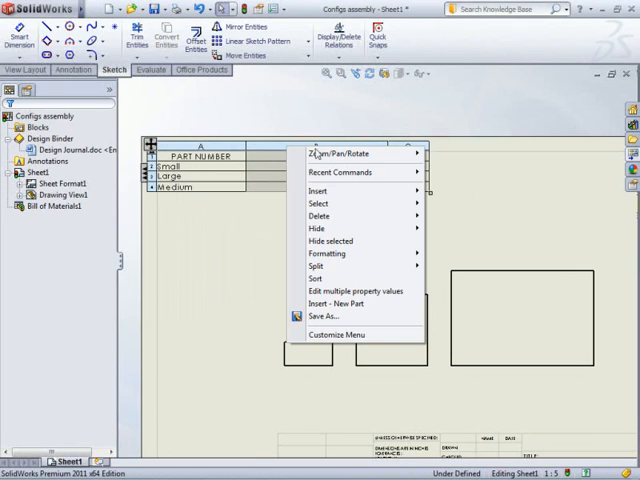
mouse_move(318, 216)
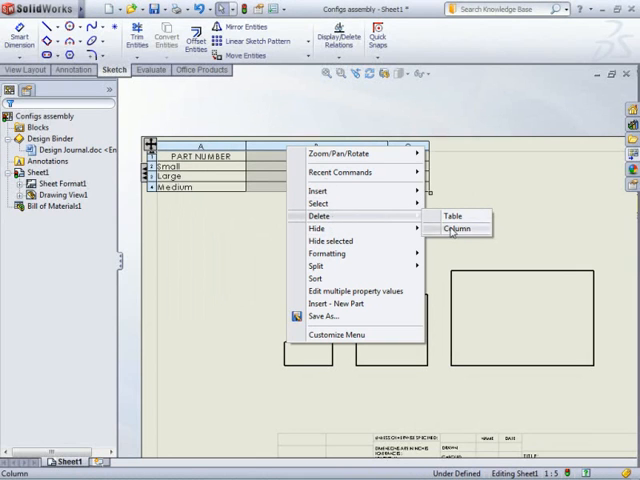
Step: Delete the unneeded column from the drawing's bill of materials
click(456, 228)
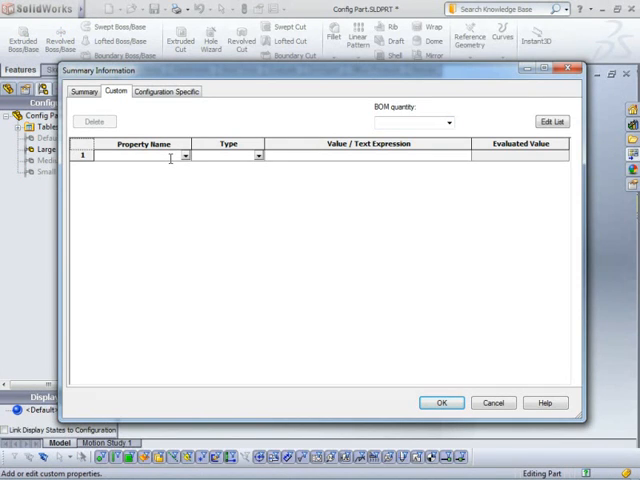
Step: Add a Dimension A text property linked to a D1@Sketch1 dimension
text(D)
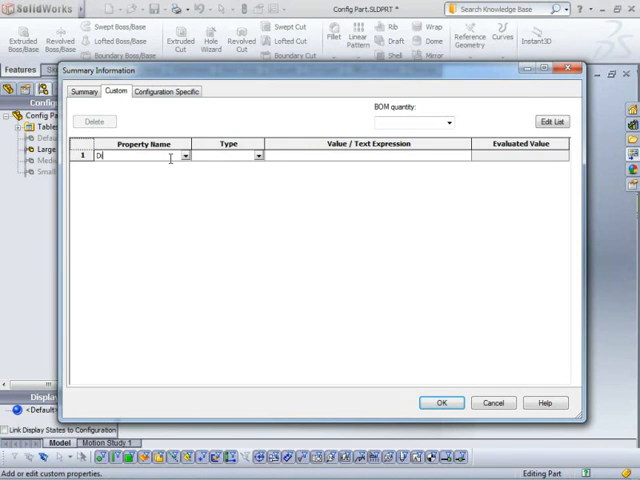
text(Dimension A)
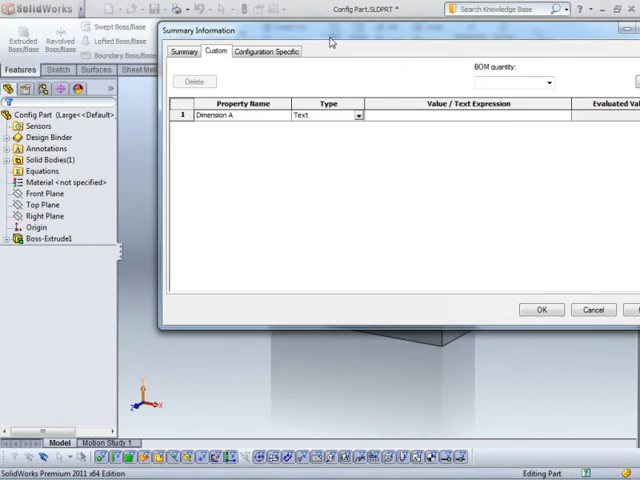
click(48, 250)
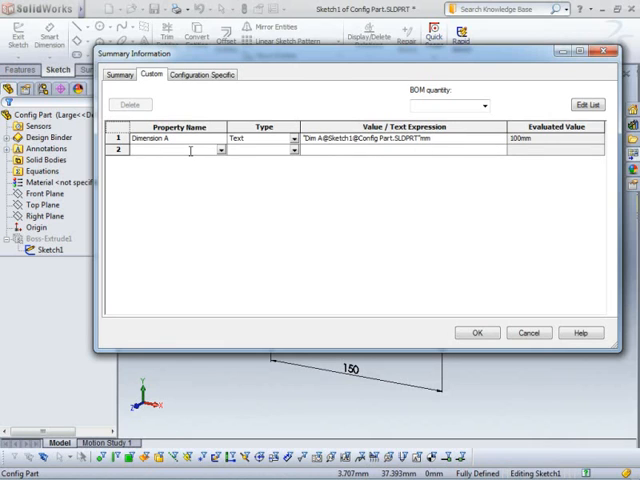
Step: Add a Dimension B property linked to its sketch dimension and confirm the properties
text(D)
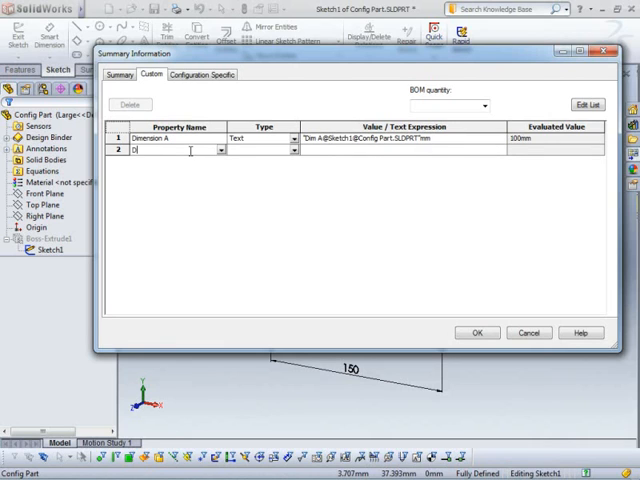
text(Dimension B)
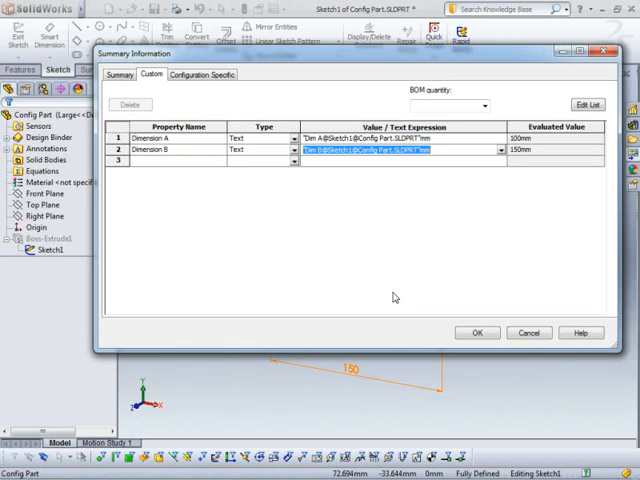
mouse_move(376, 186)
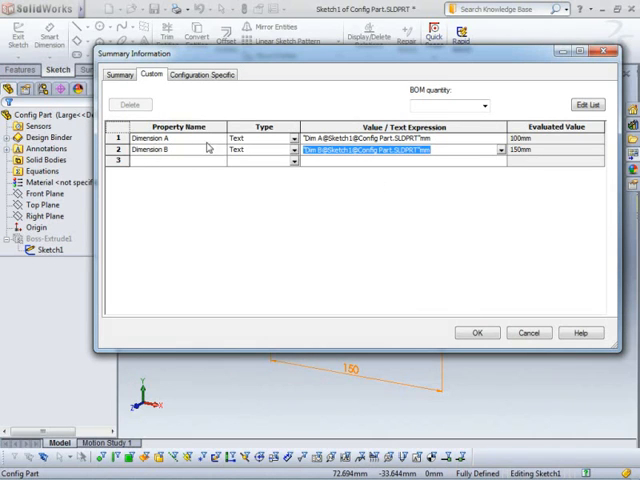
mouse_move(342, 232)
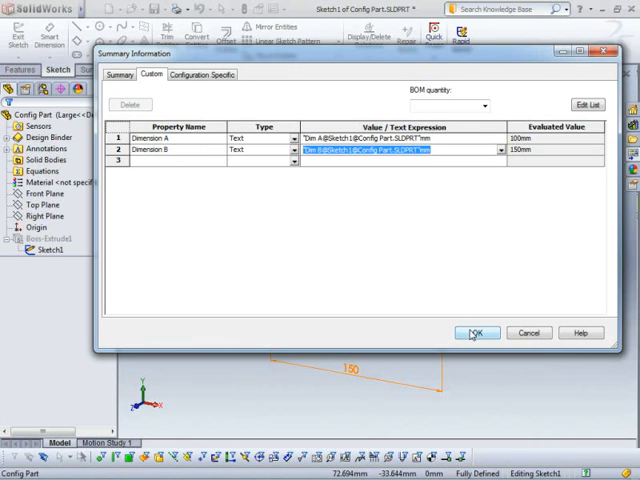
click(476, 332)
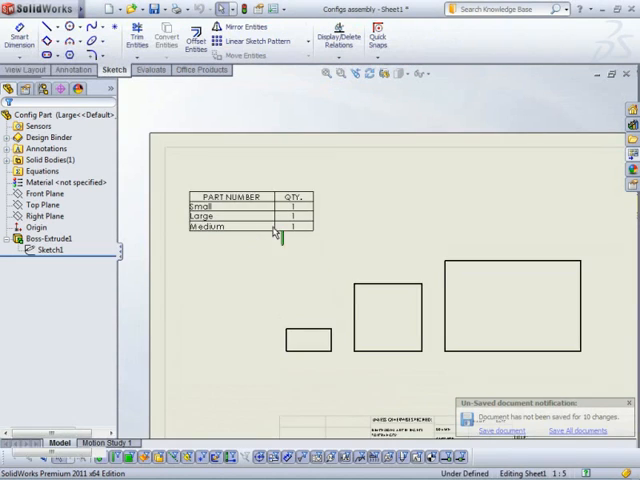
Step: Insert two new BOM columns showing the Dimension A and Dimension B properties
right_click(230, 204)
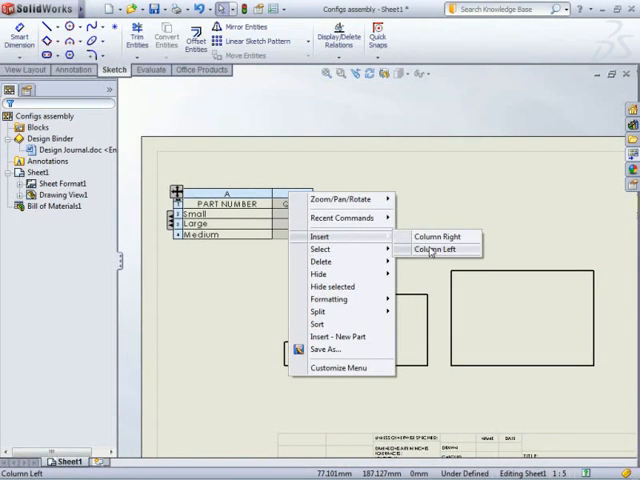
click(432, 248)
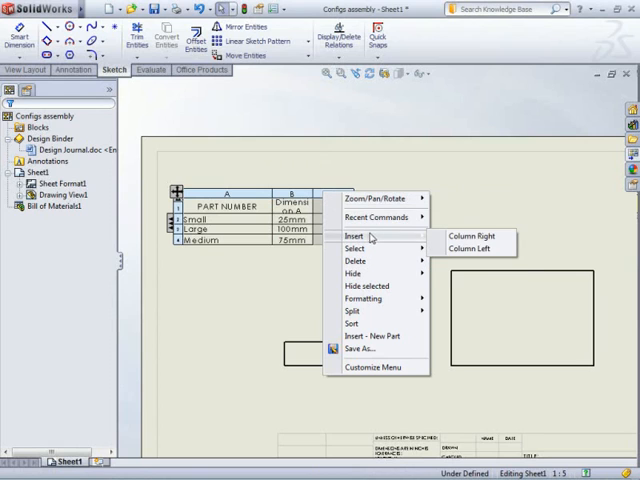
click(468, 240)
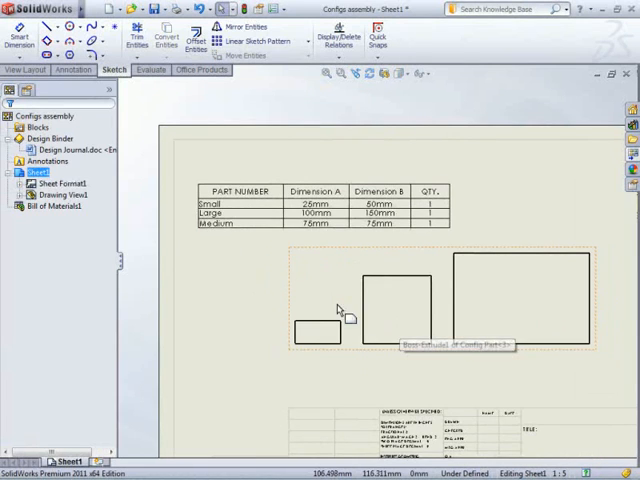
right_click(340, 310)
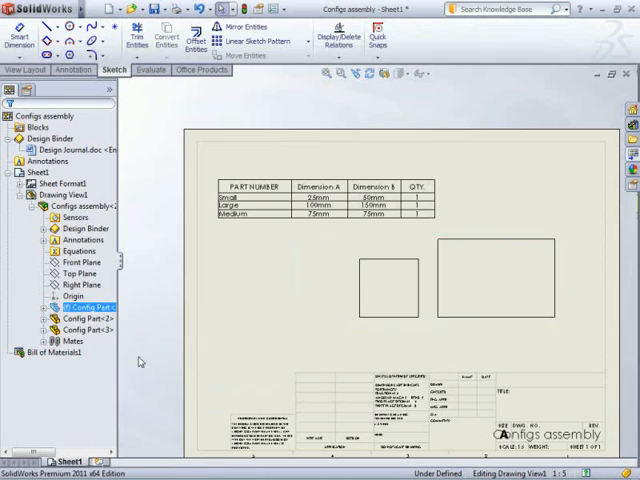
Step: Hide an unwanted Config Part size component from Drawing View1
right_click(76, 306)
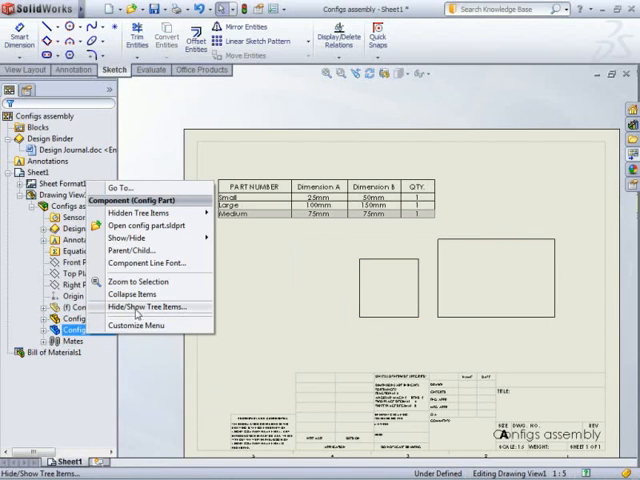
mouse_move(136, 238)
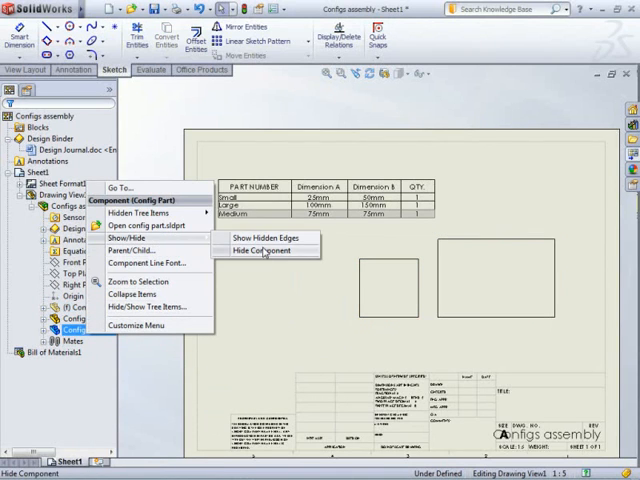
click(268, 252)
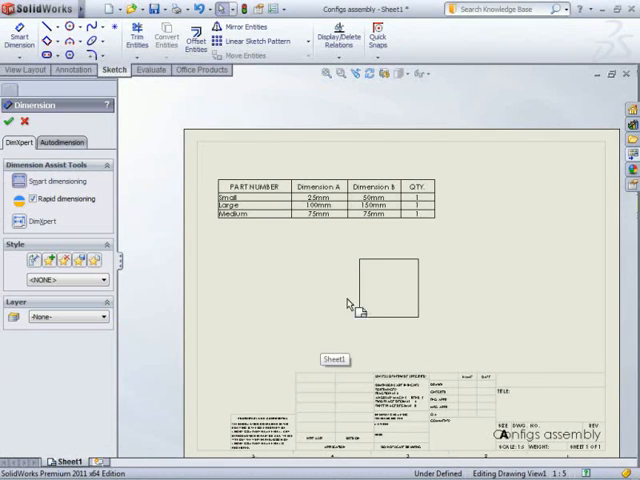
Step: Dimension the square's side and override its value with the text Dimension B
click(344, 304)
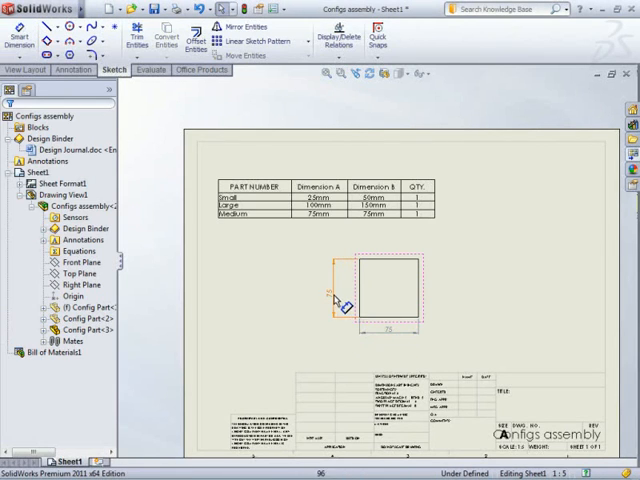
click(338, 292)
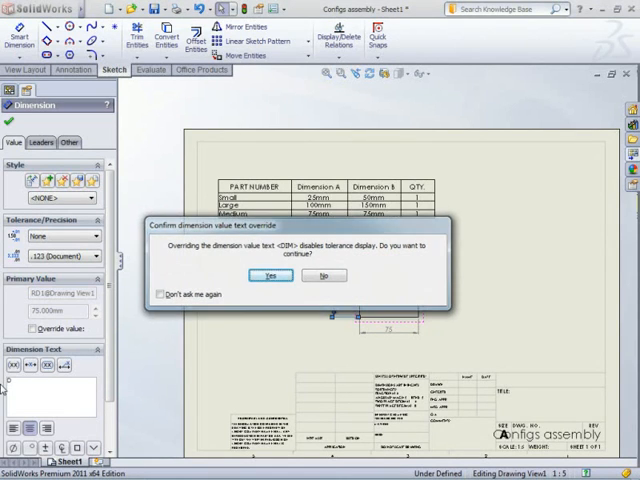
click(264, 276)
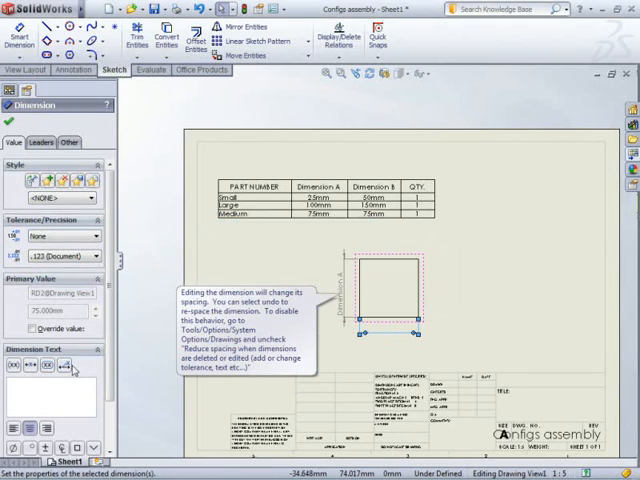
text(Dimen)
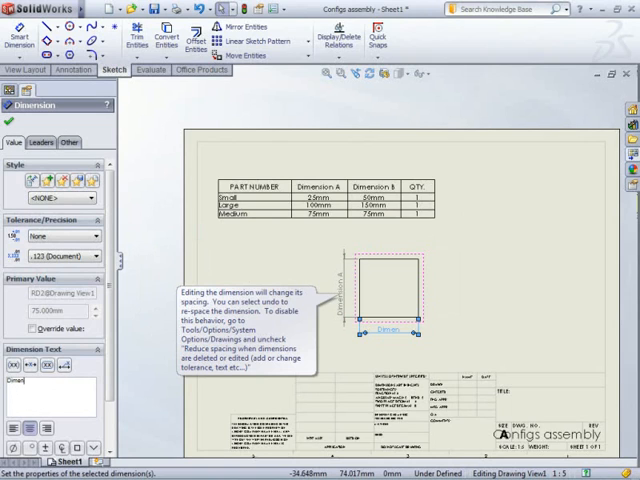
text(Dimension B)
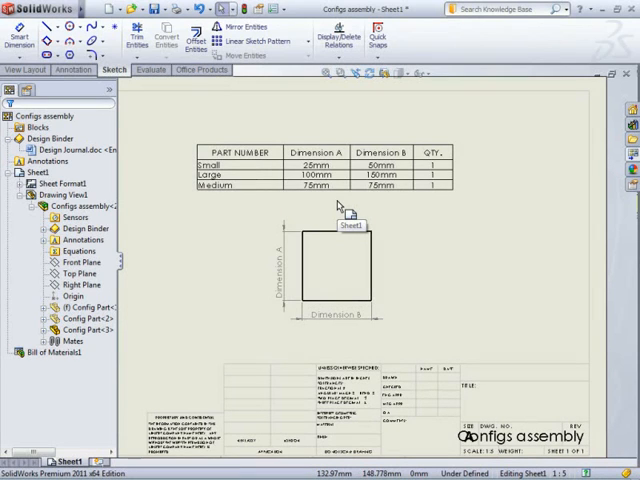
mouse_move(252, 228)
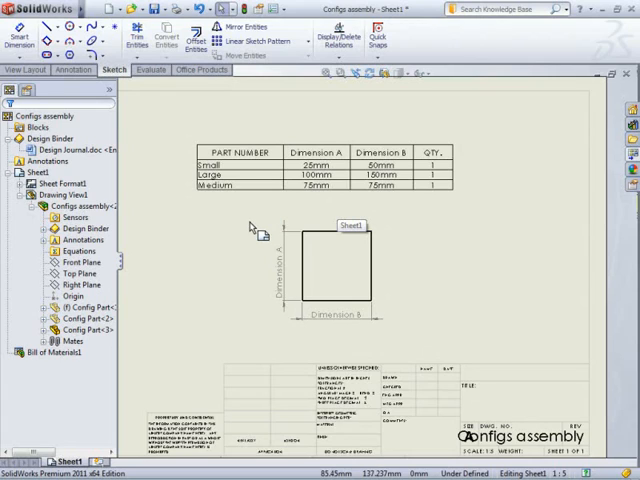